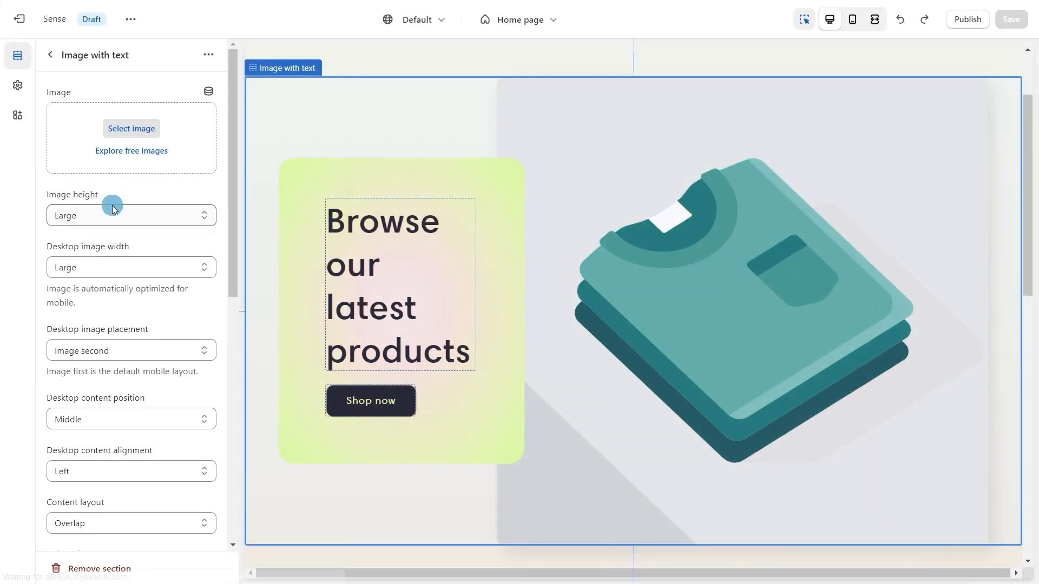
Swap the image-with-text section's placeholder for the t-shirts-on-hangers photo and save the theme
left_click(131, 129)
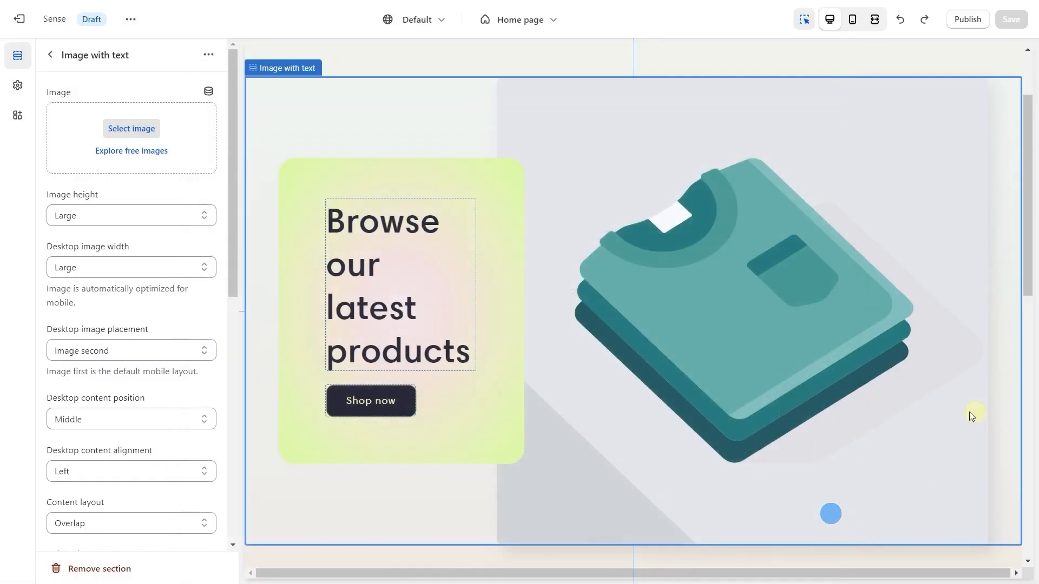
left_click(131, 129)
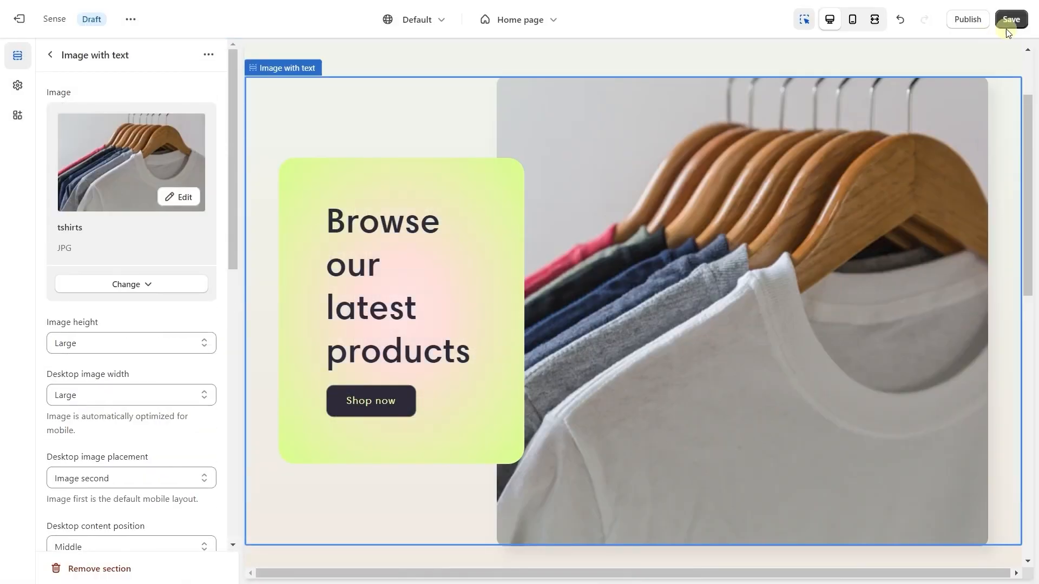
left_click(1009, 19)
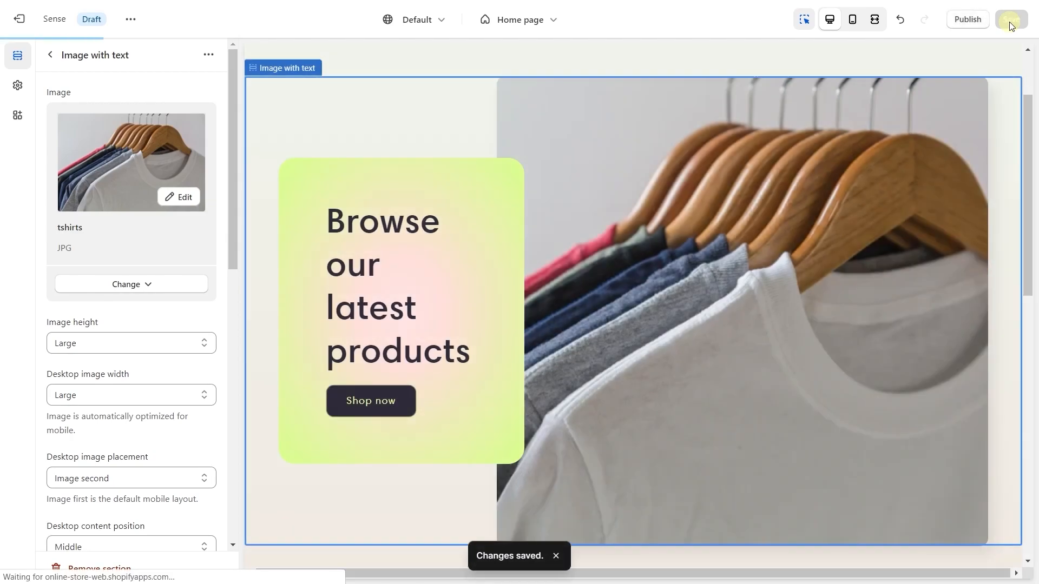
scroll("down", 3)
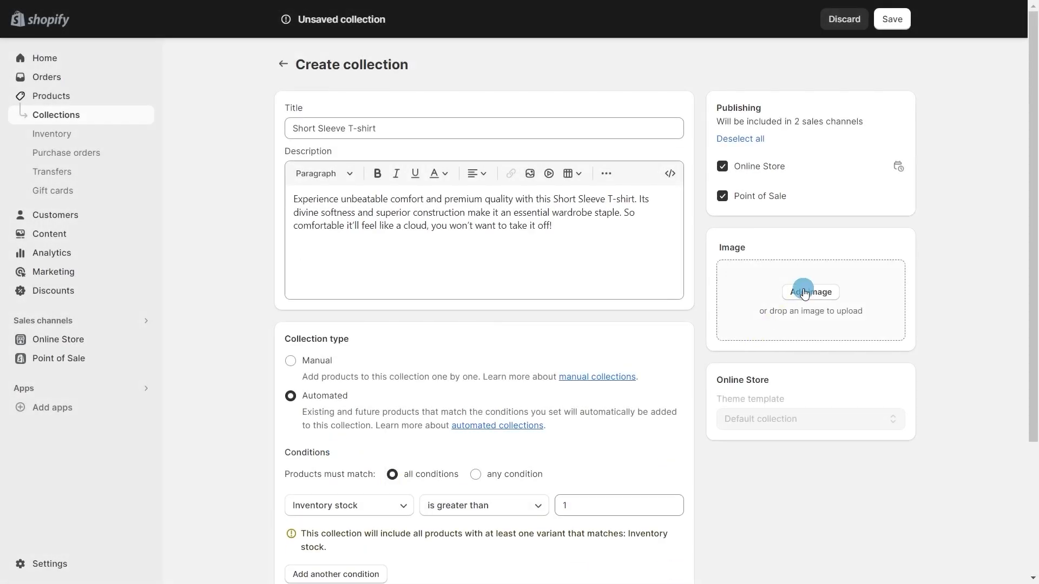
Add the black t-shirt photo as the collection image and insert an uploaded photo into its description
left_click(809, 293)
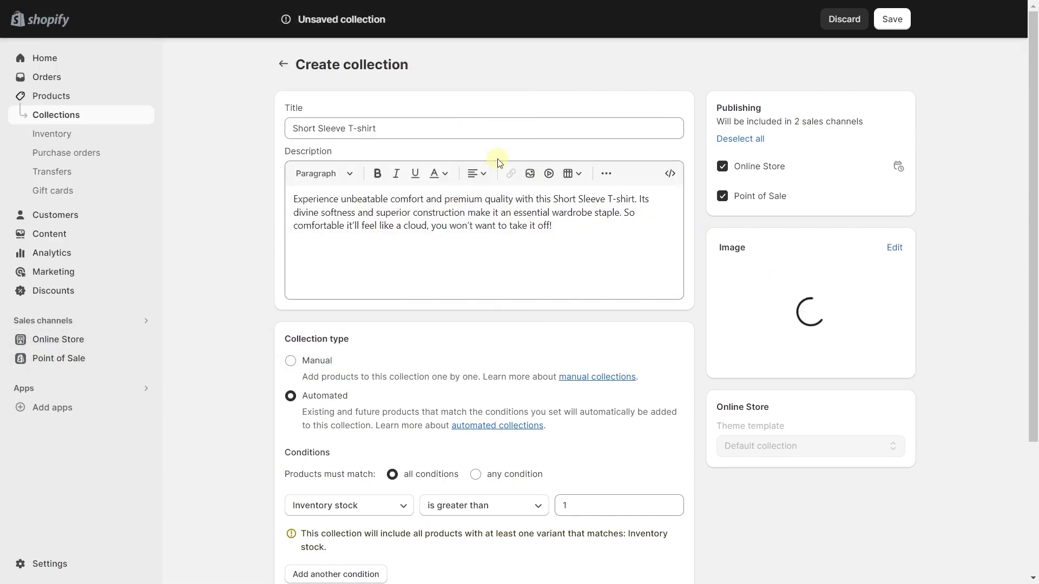
left_click(529, 174)
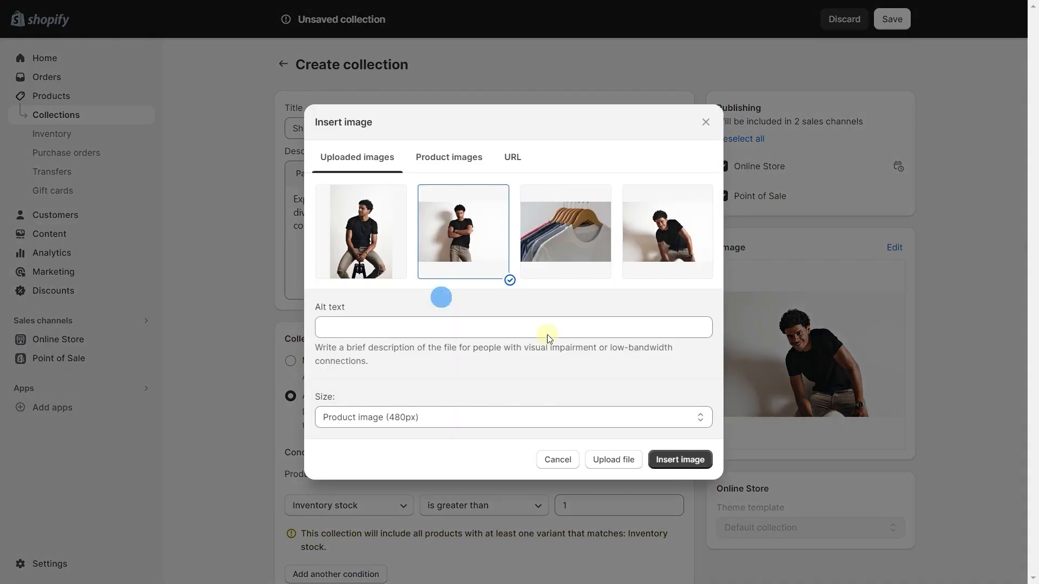
left_click(679, 459)
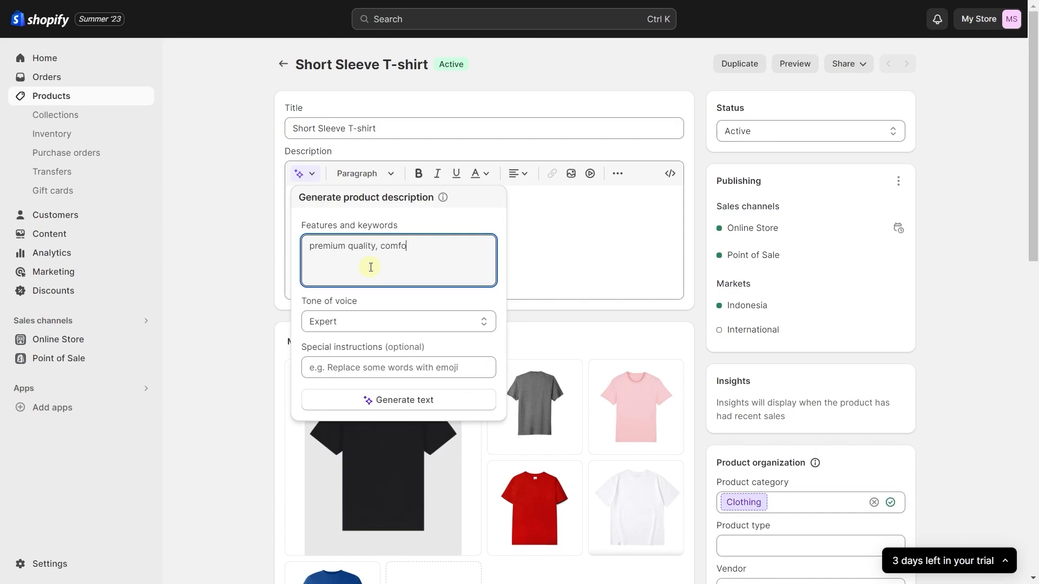
Generate the description from 'premium quality, comfortable' keywords with a Persuasive tone of voice
left_click(396, 321)
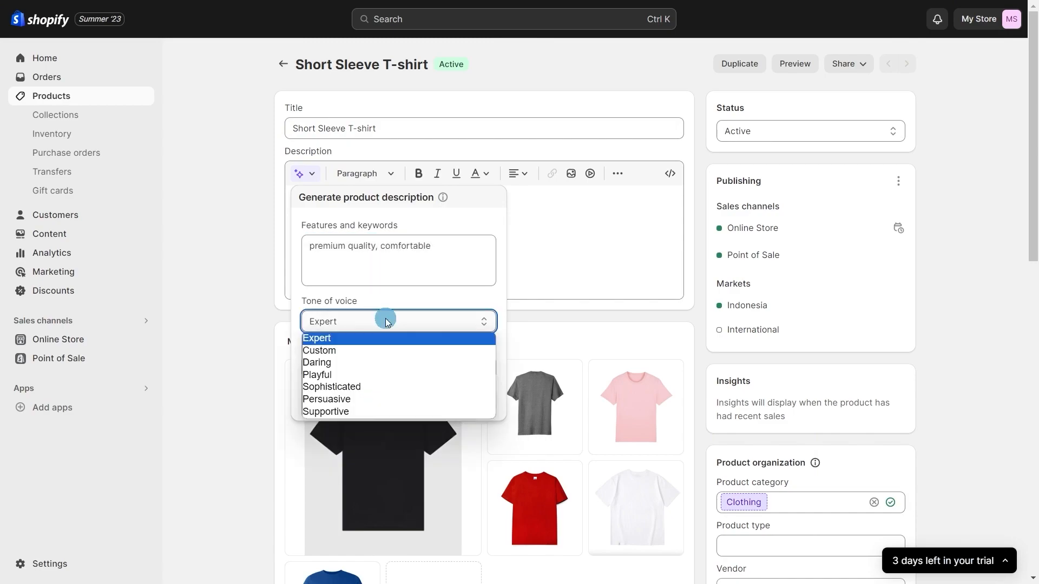
left_click(326, 399)
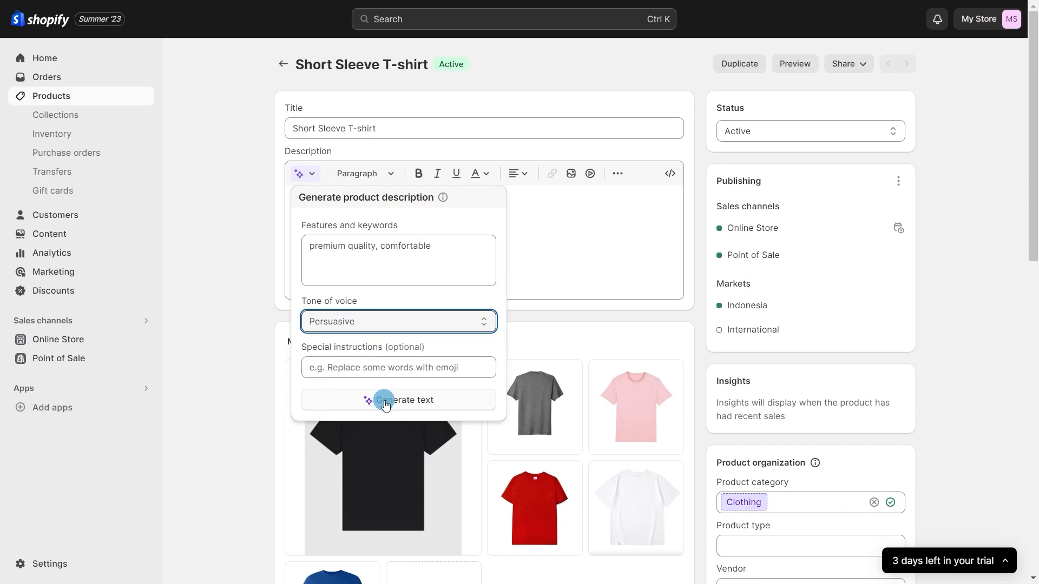
left_click(398, 399)
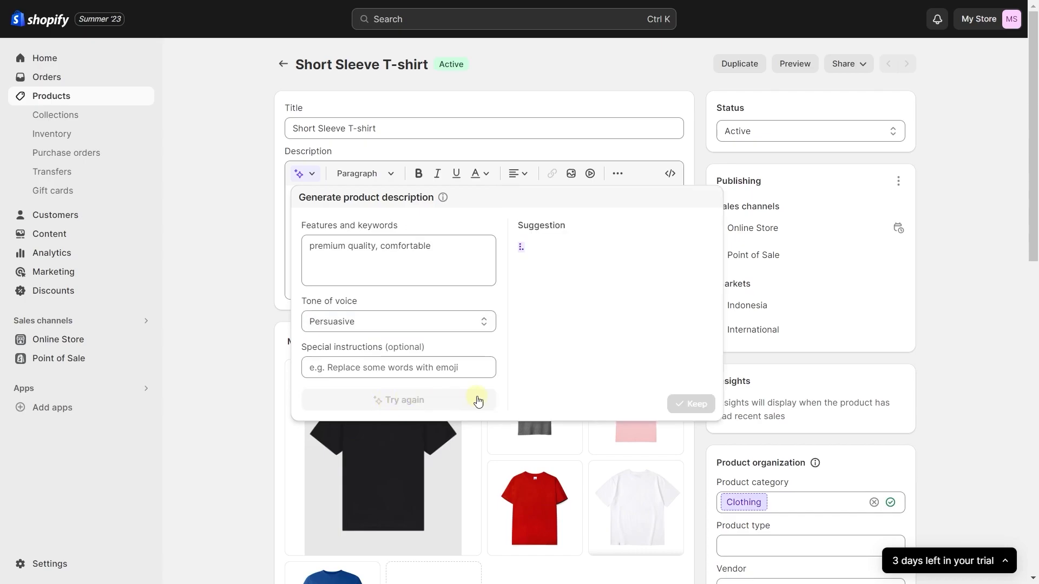
left_click(690, 404)
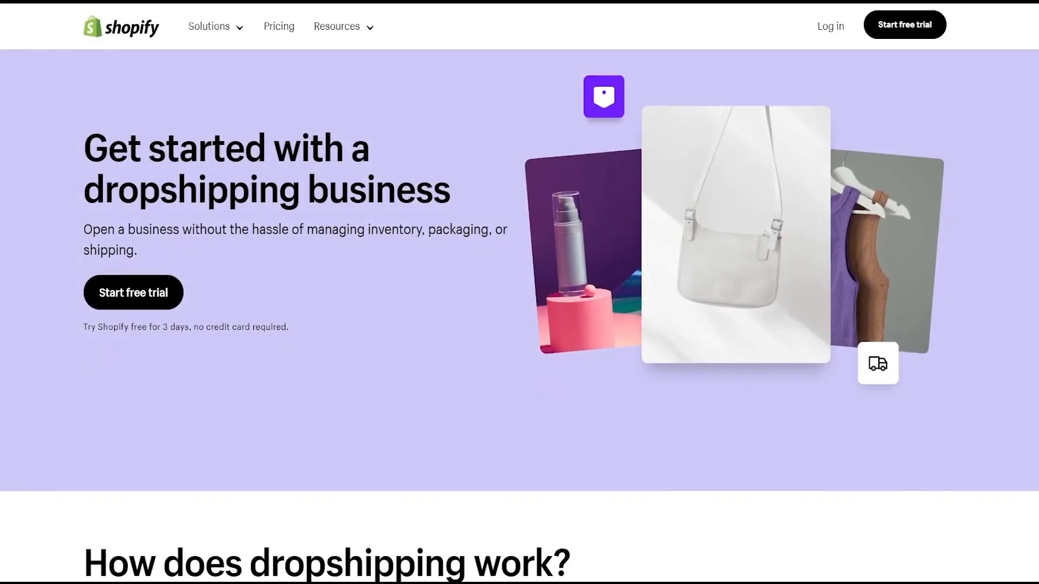
Install the DSers-AliExpress Dropshipping app and choose AliExpress as the linked supplier
scroll("down", 3)
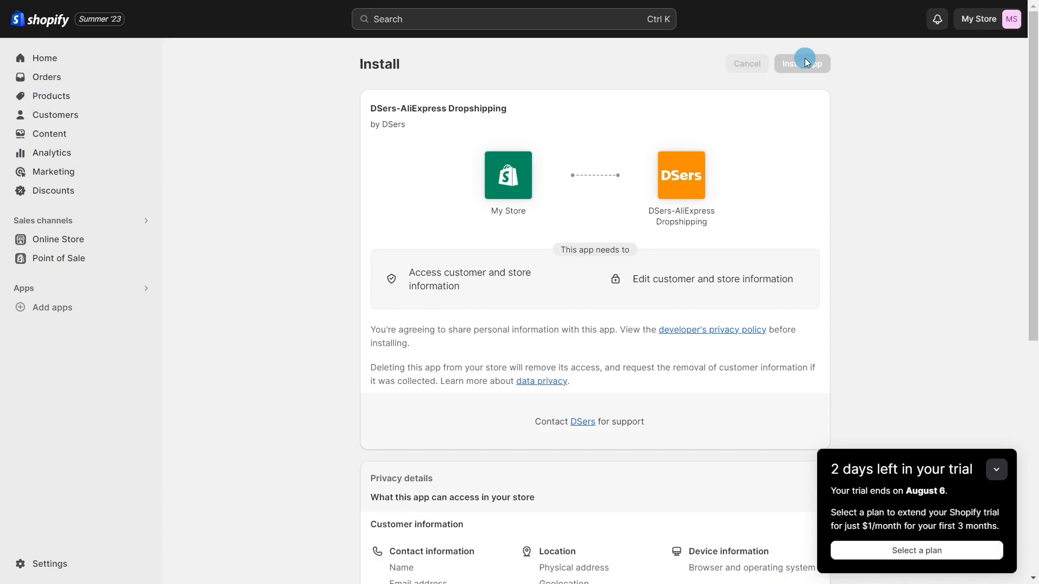
left_click(802, 62)
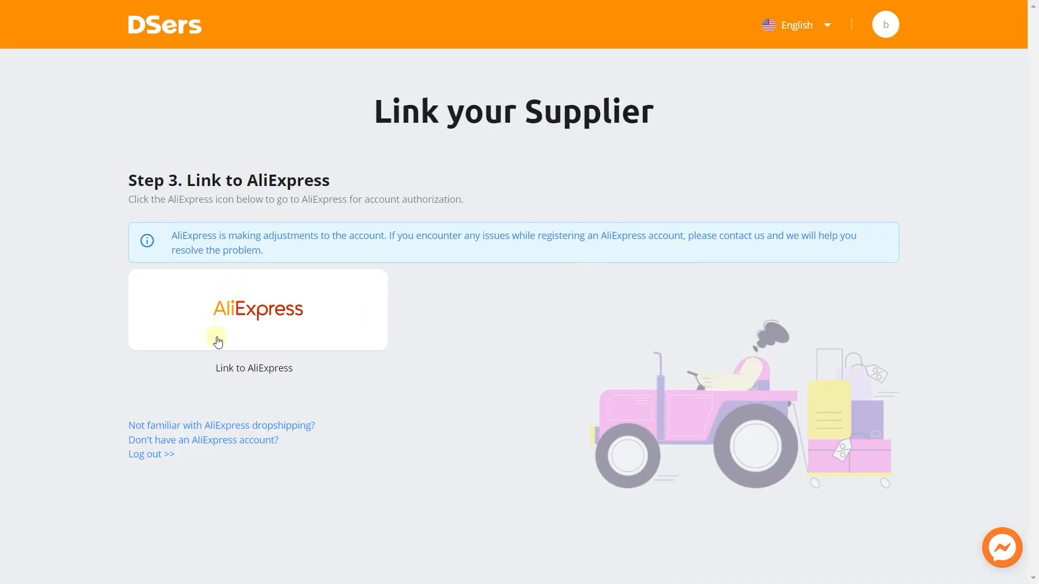
left_click(257, 309)
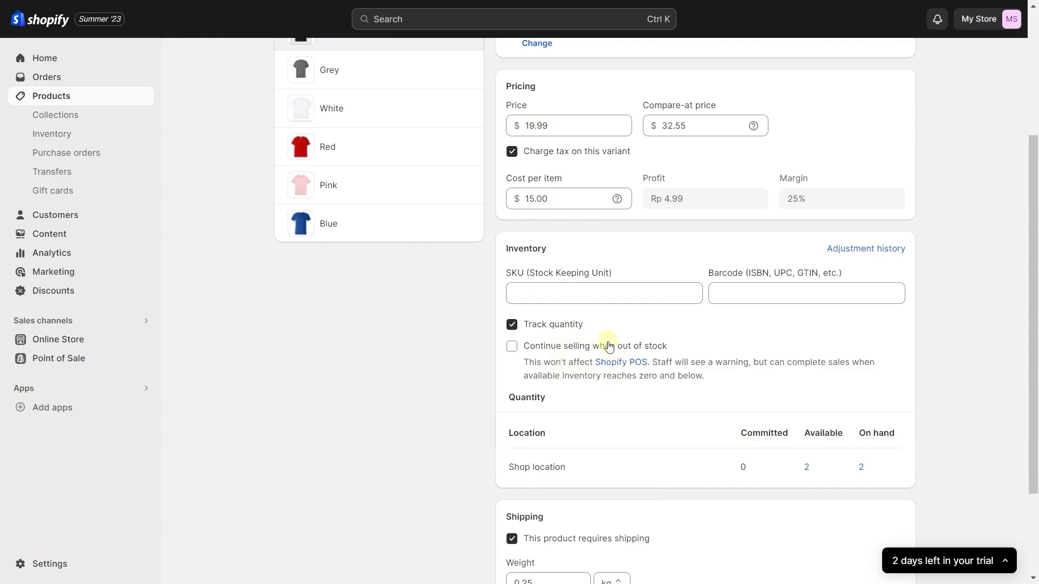
Enable Continue selling when out of stock in the T-shirt variant's Inventory card
left_click(511, 345)
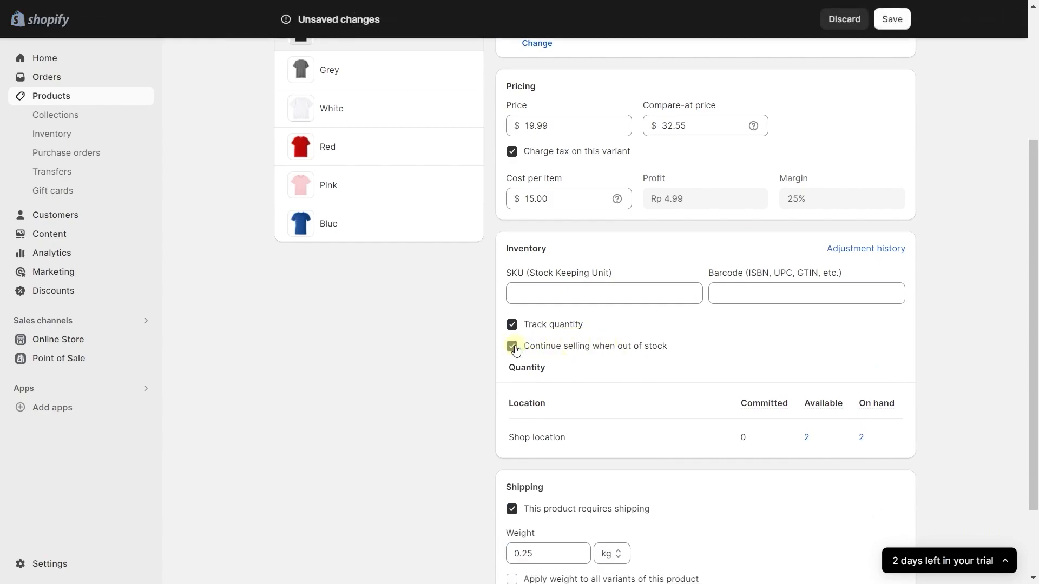
left_click(510, 346)
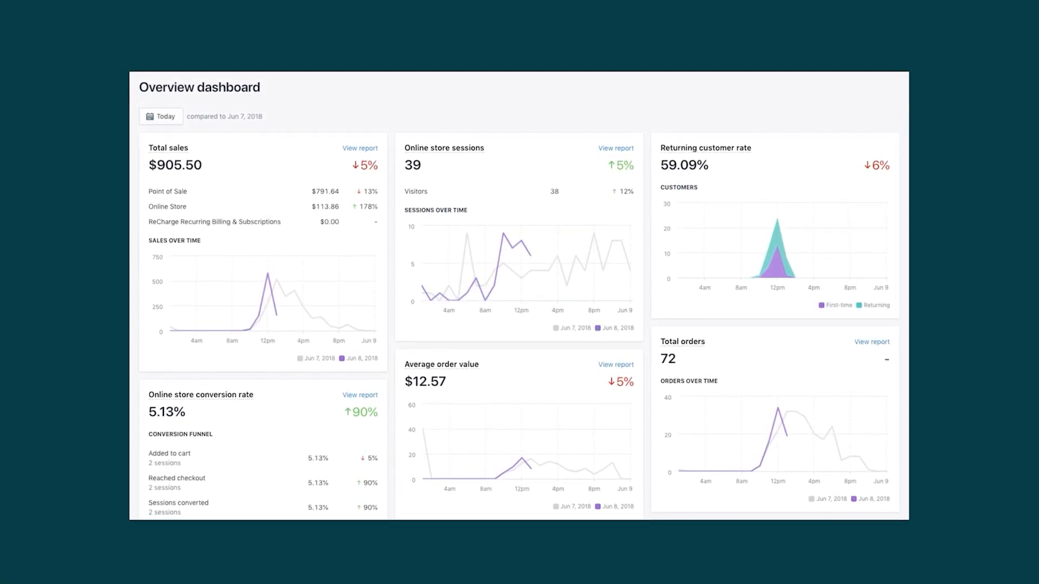
Scroll down the Analytics Overview dashboard toward the ShopifyQL Notebooks entry
scroll("down", 3)
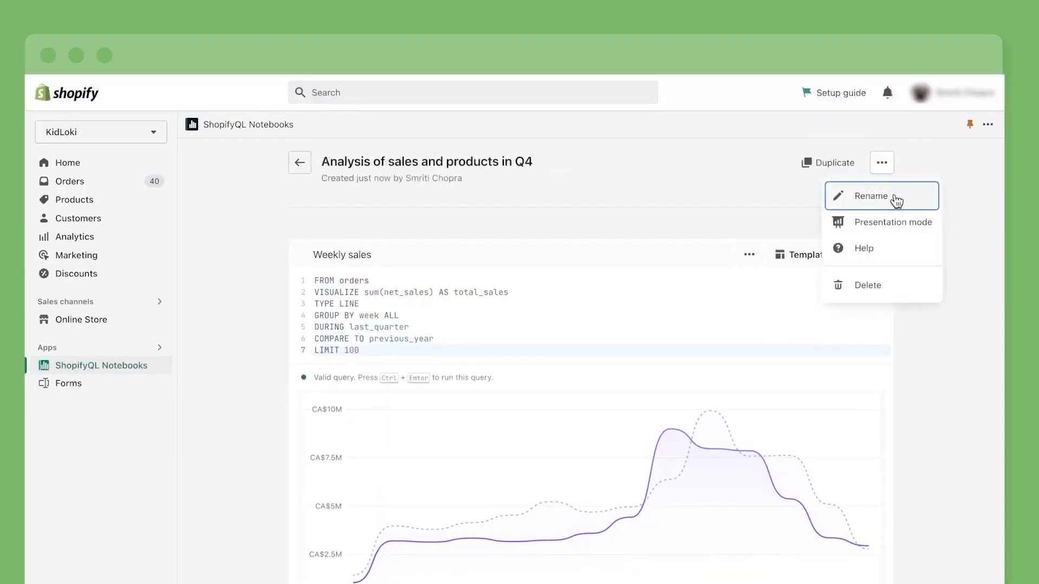
mouse_move(912, 232)
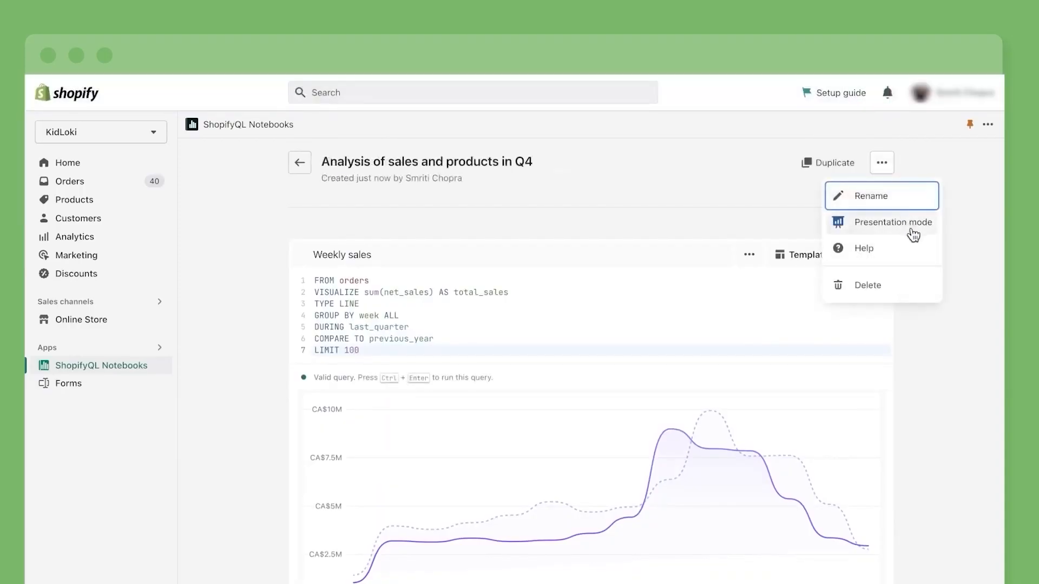